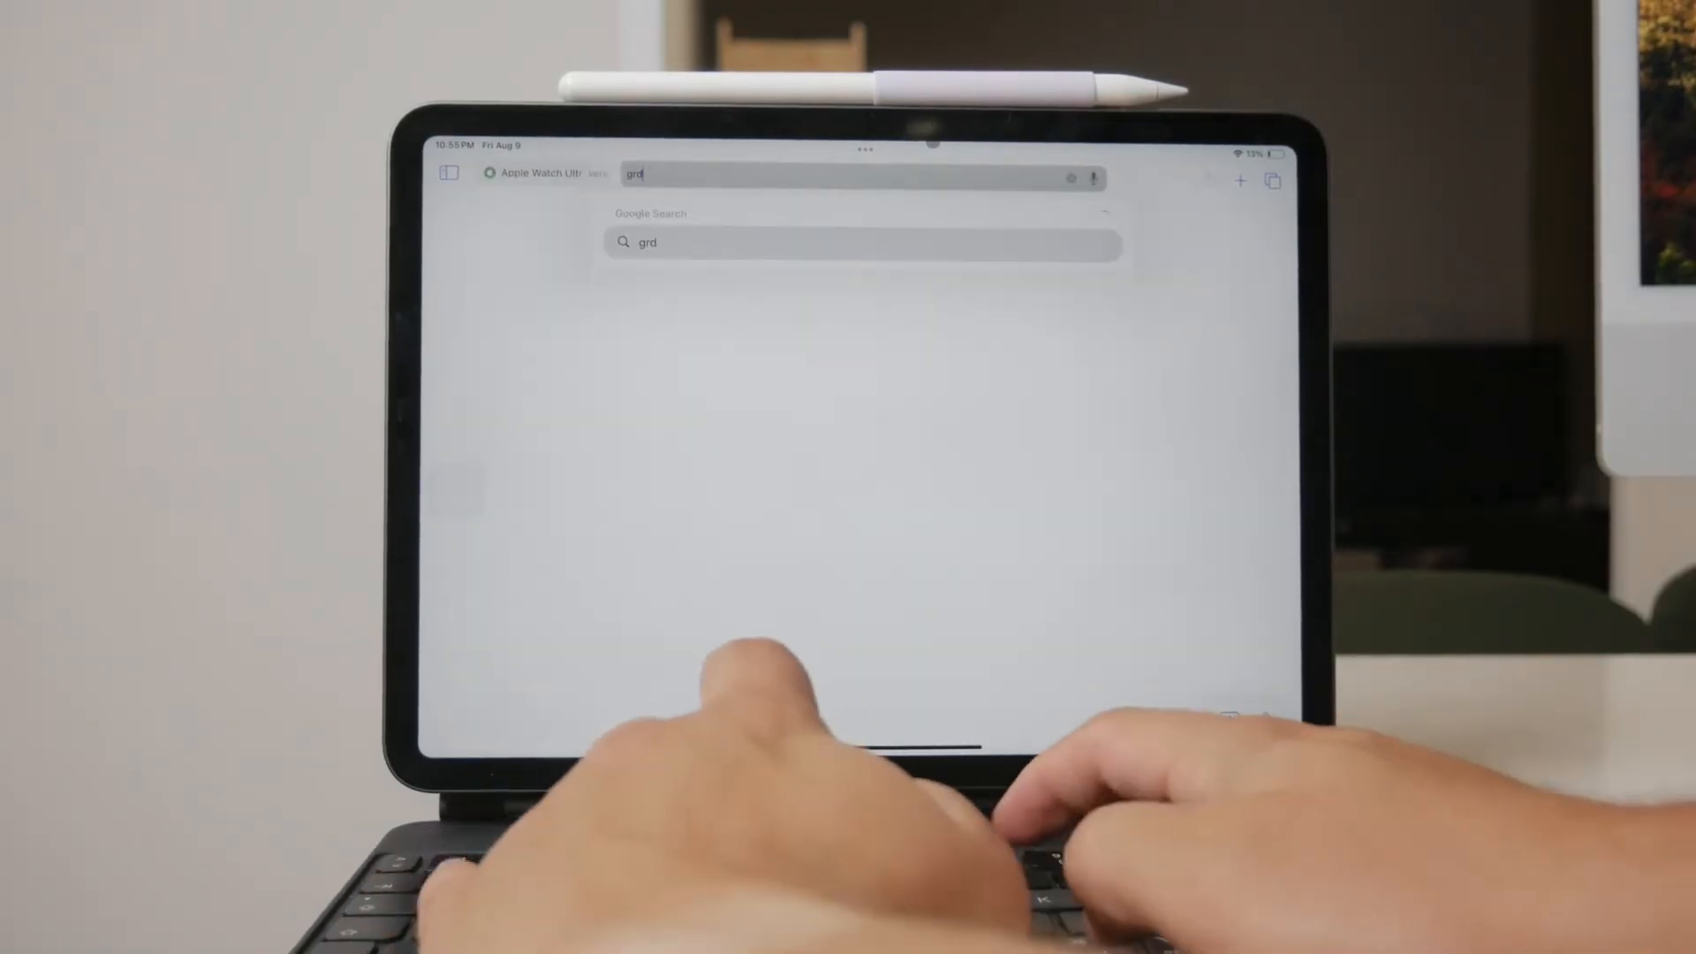
Step: Search 'green bubble messages', view image results and open the Wall Street Journal bubble comparison image
type("green bubble messae")
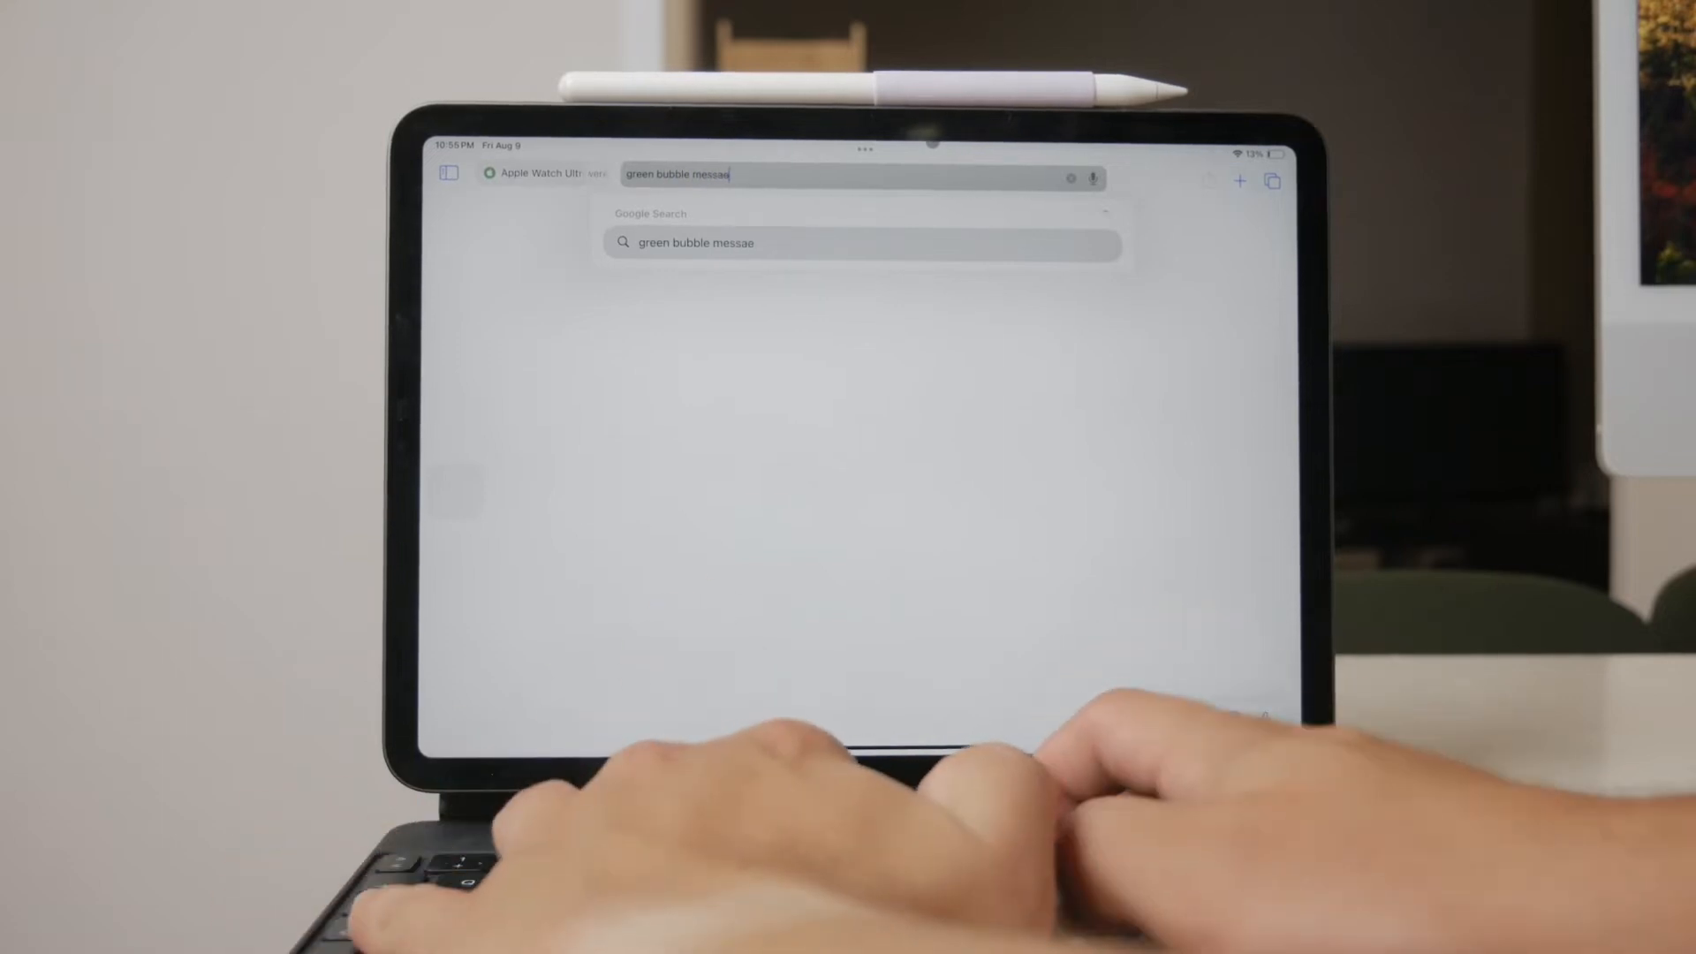
key("Return")
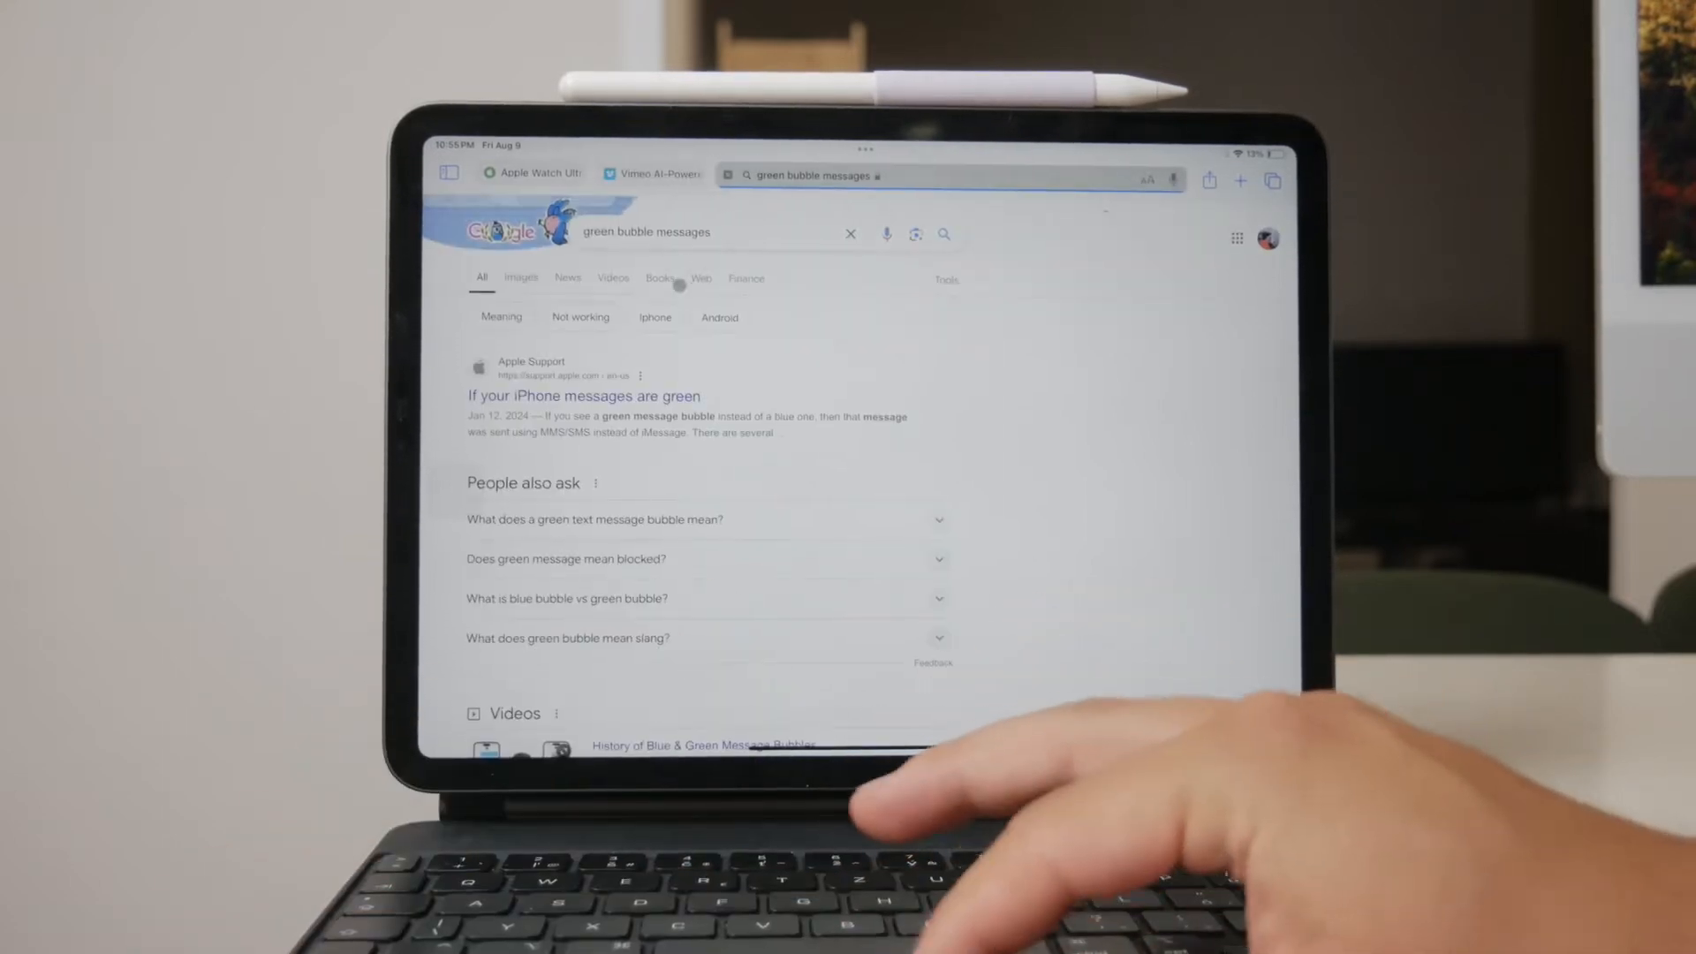
left_click(519, 277)
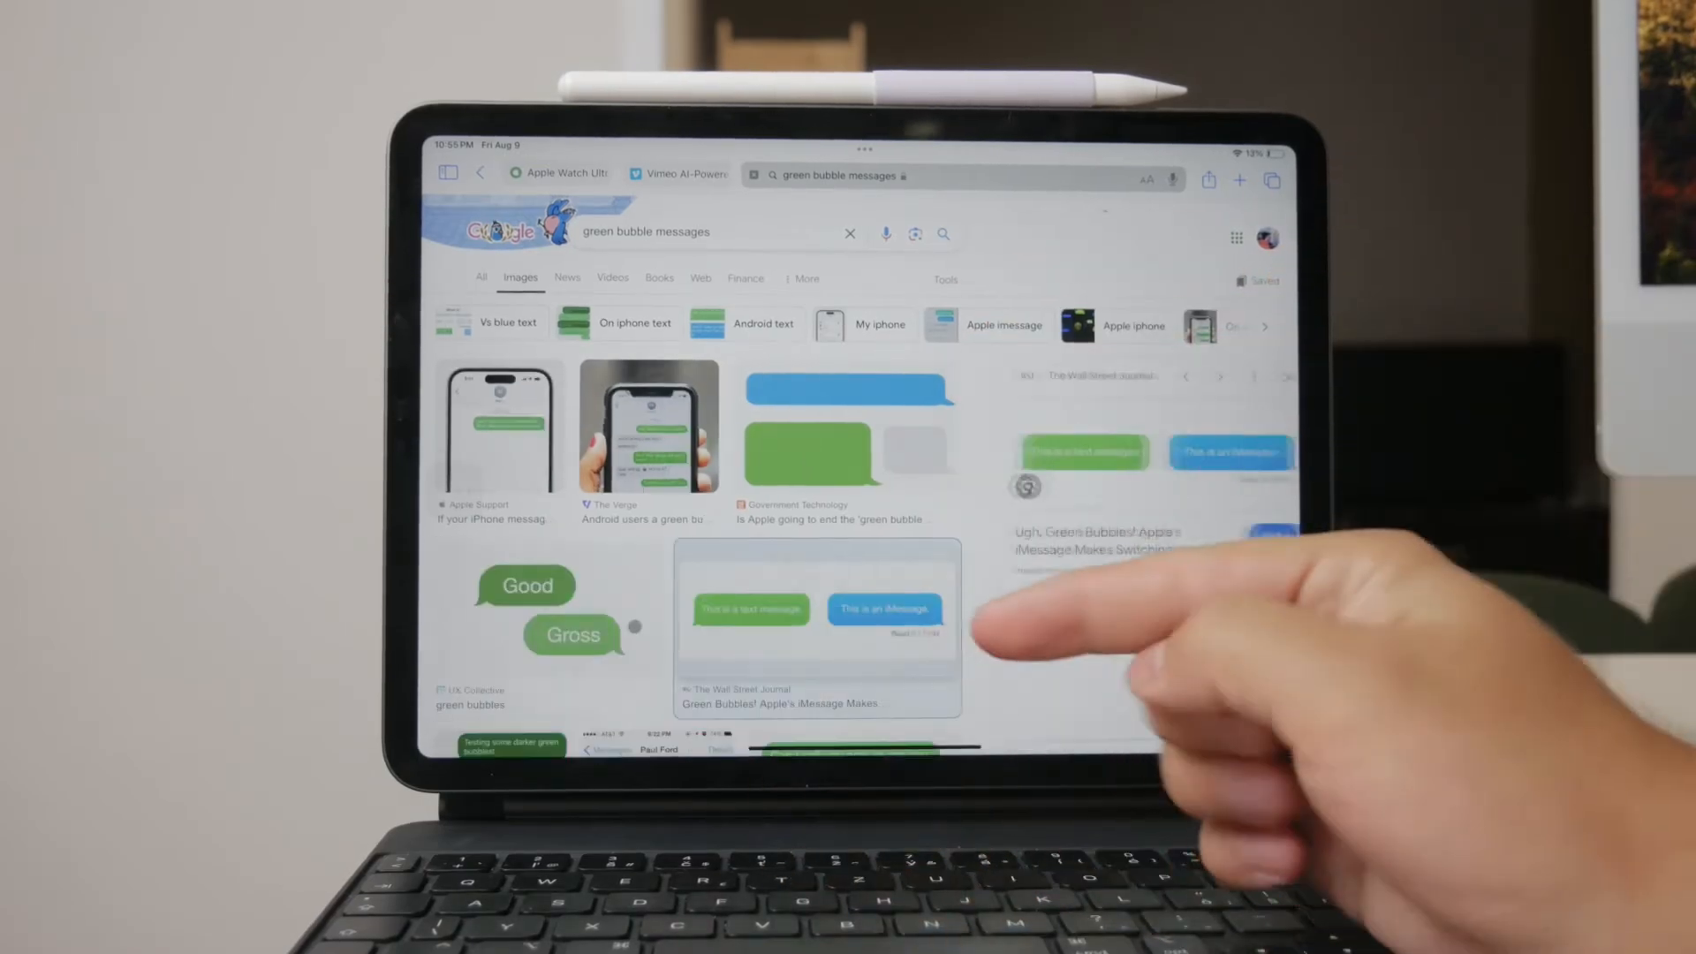
left_click(816, 627)
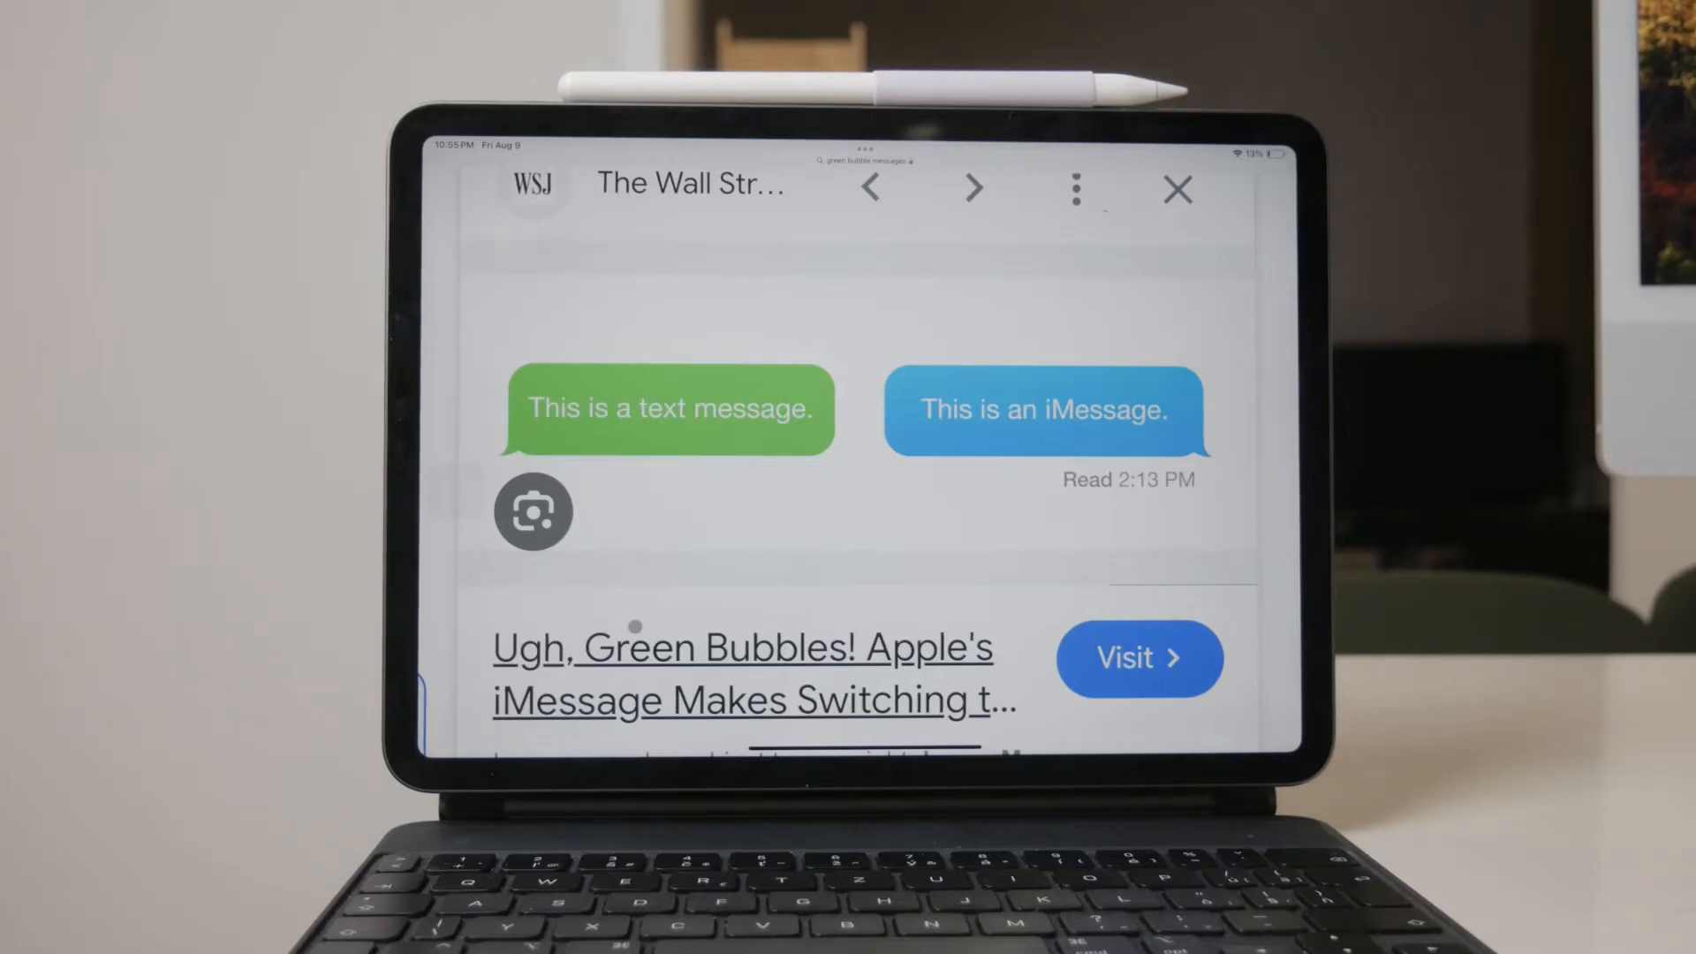
Step: Close the image preview to start a new search for 'rcs ipad' images
left_click(1176, 189)
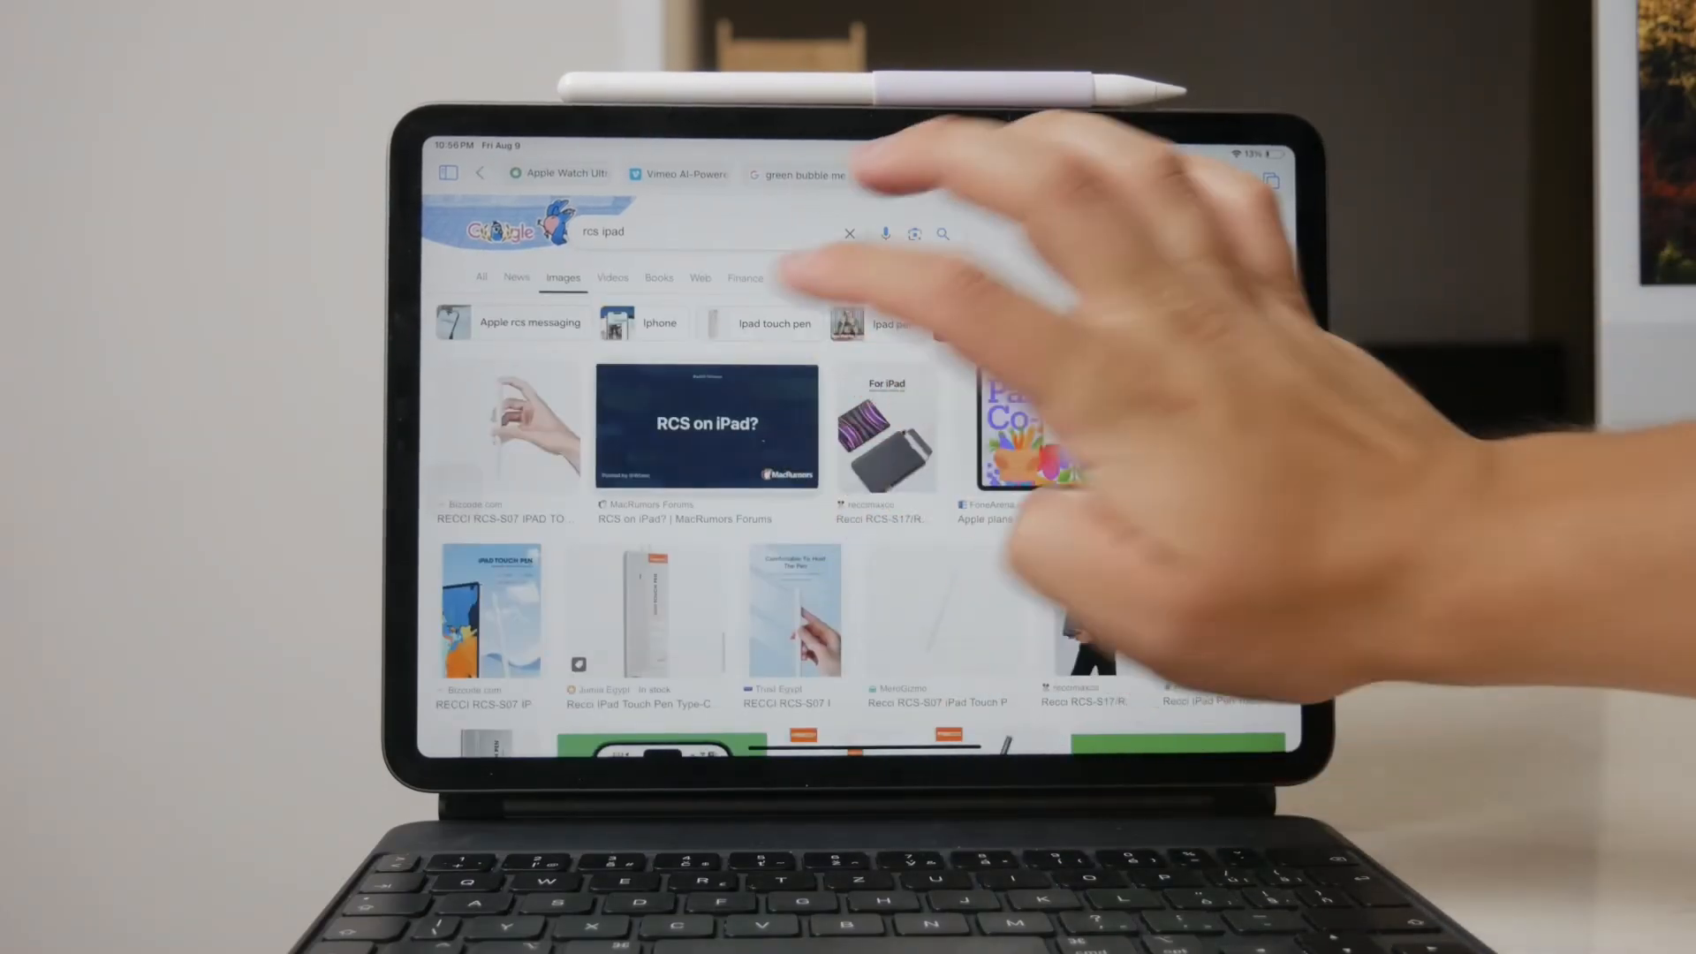
Step: Switch to news results and open the 9to5Mac 'What is RCS?' iOS 18 article
left_click(706, 428)
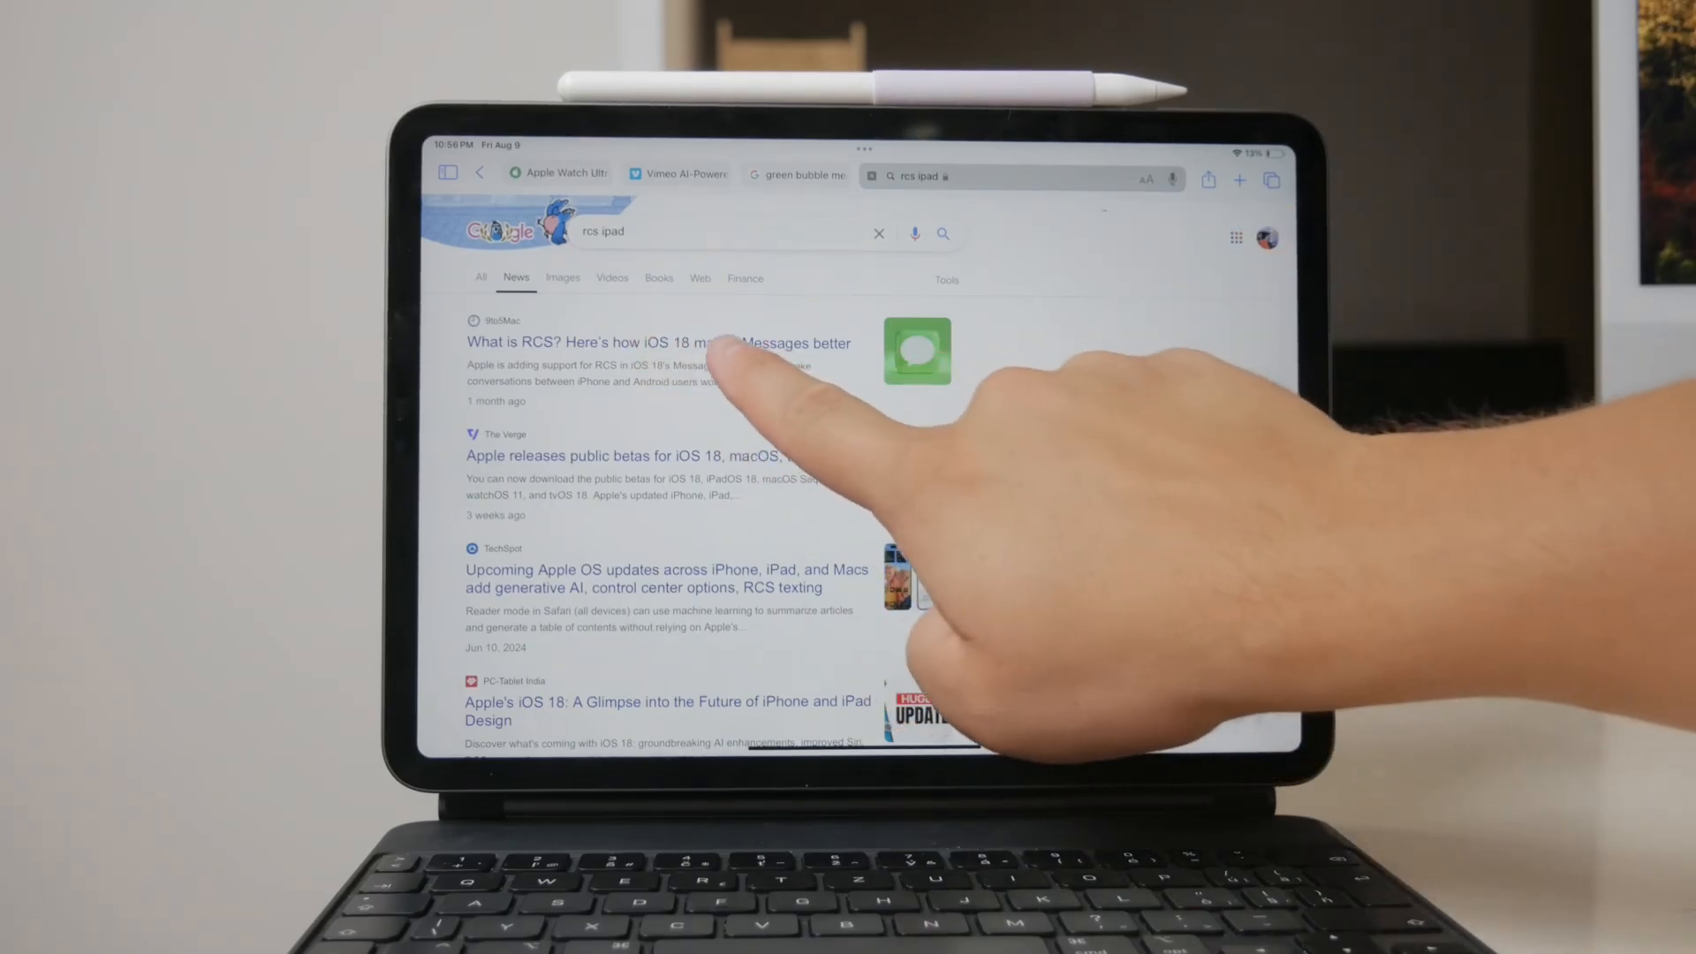
left_click(657, 345)
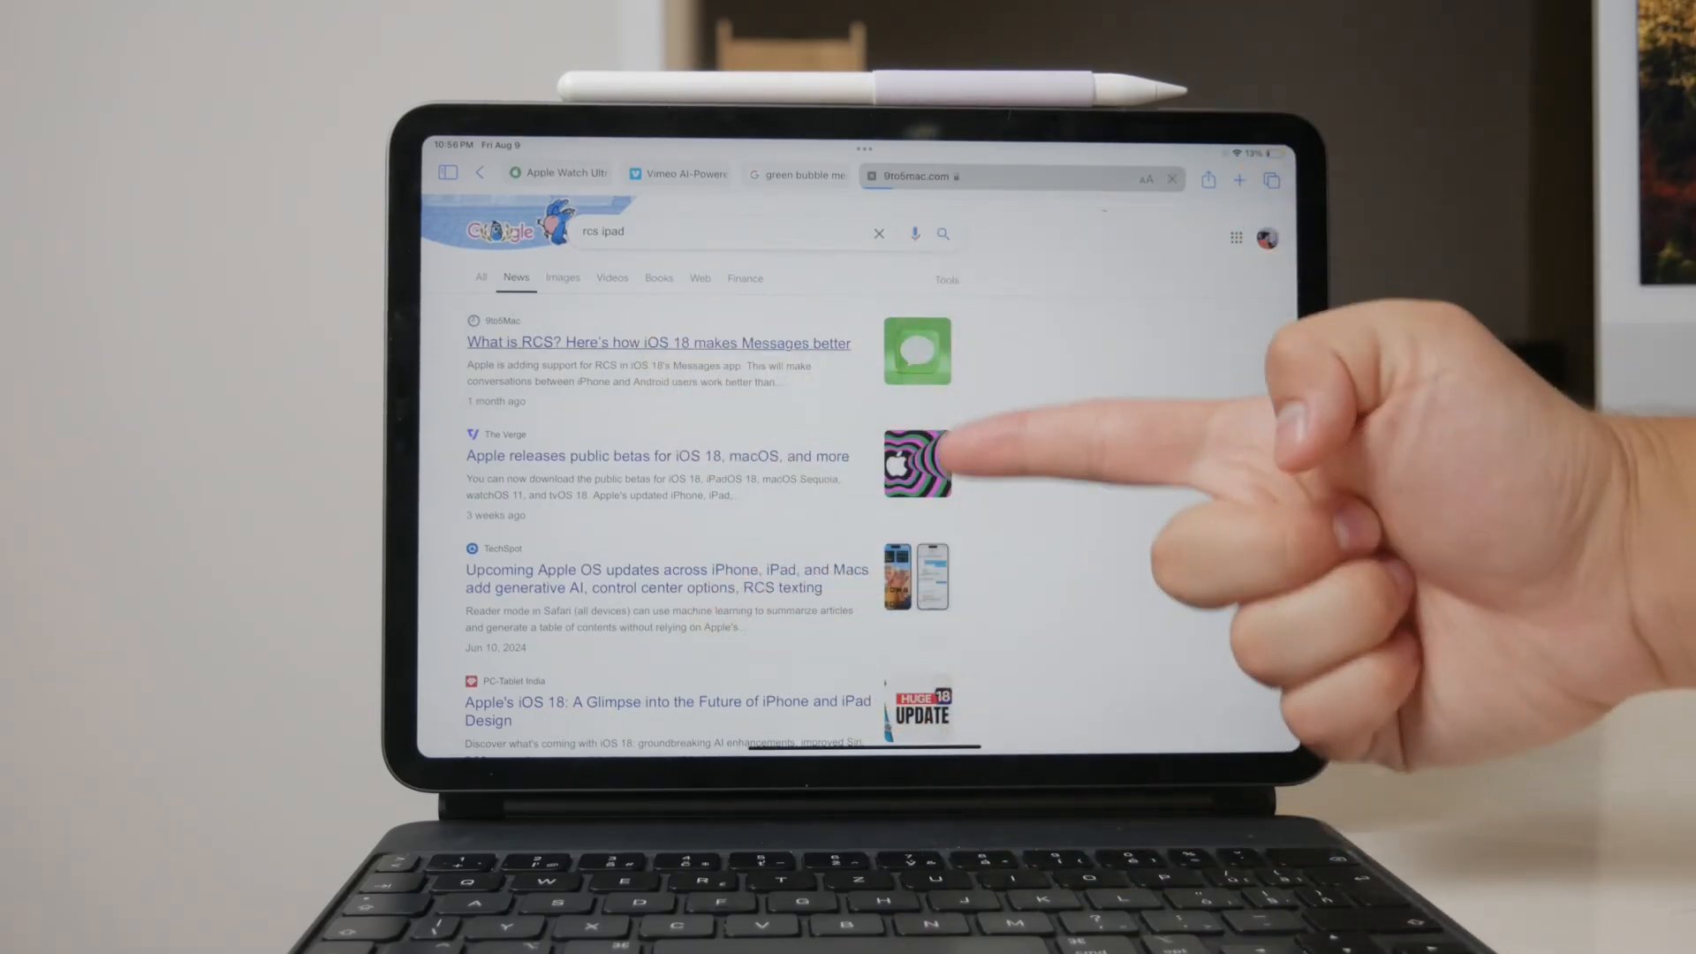
left_click(657, 343)
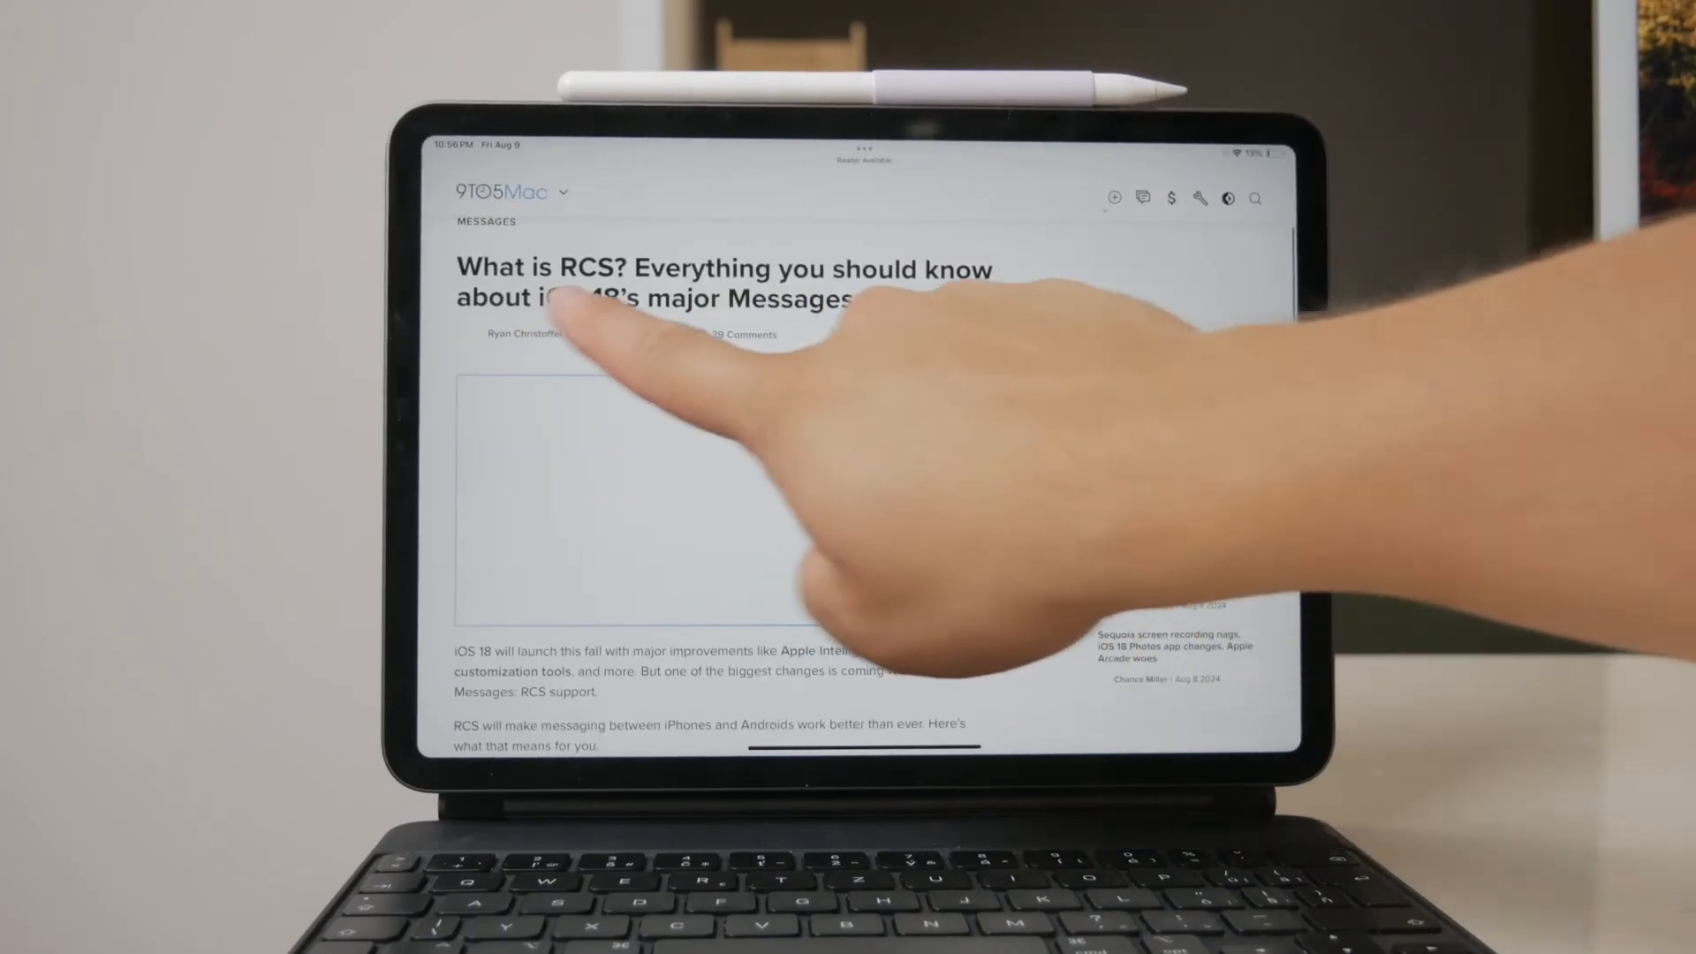